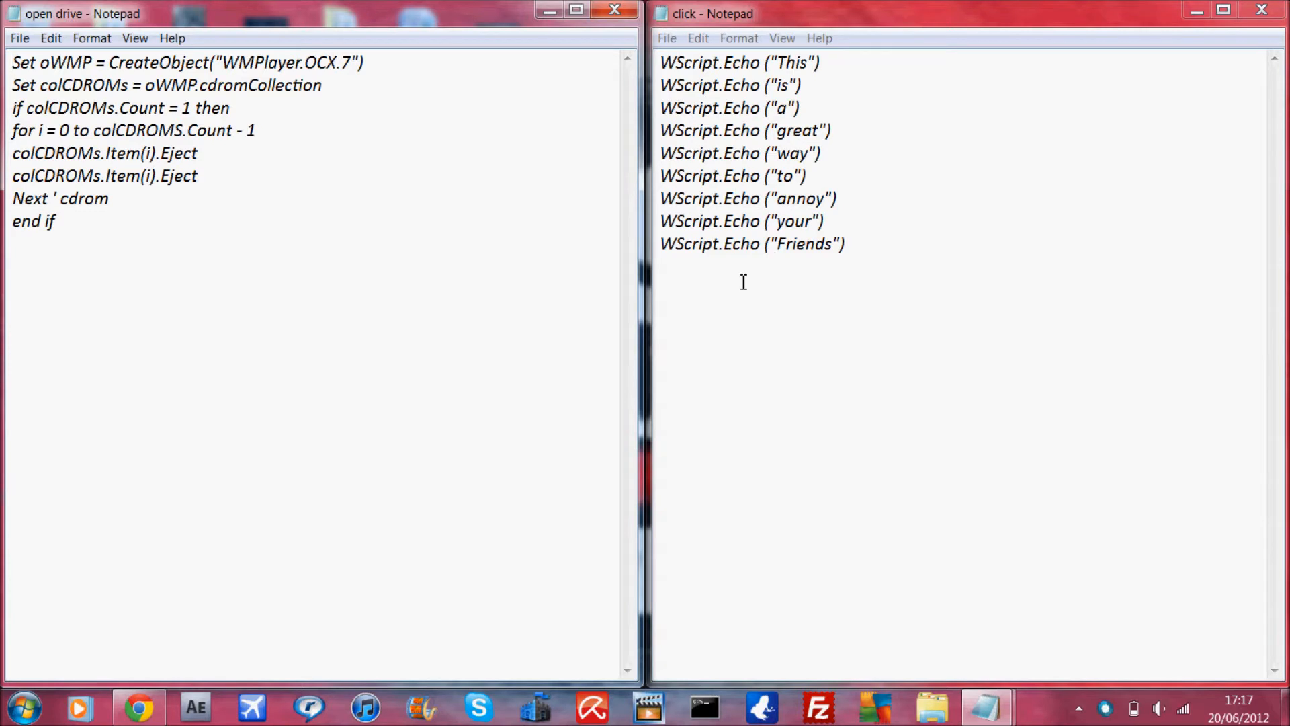
{"action": "mouse_move", "coordinate": [995, 89]}
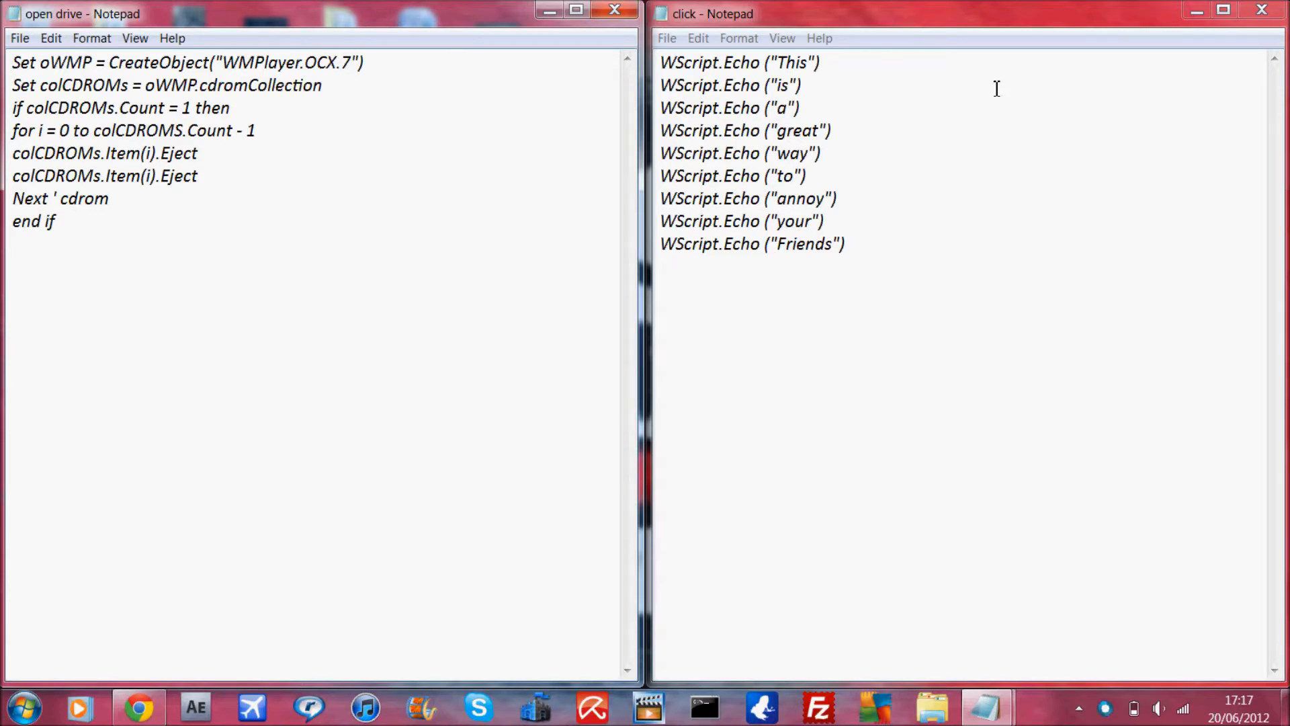
{"action": "mouse_move", "coordinate": [760, 73]}
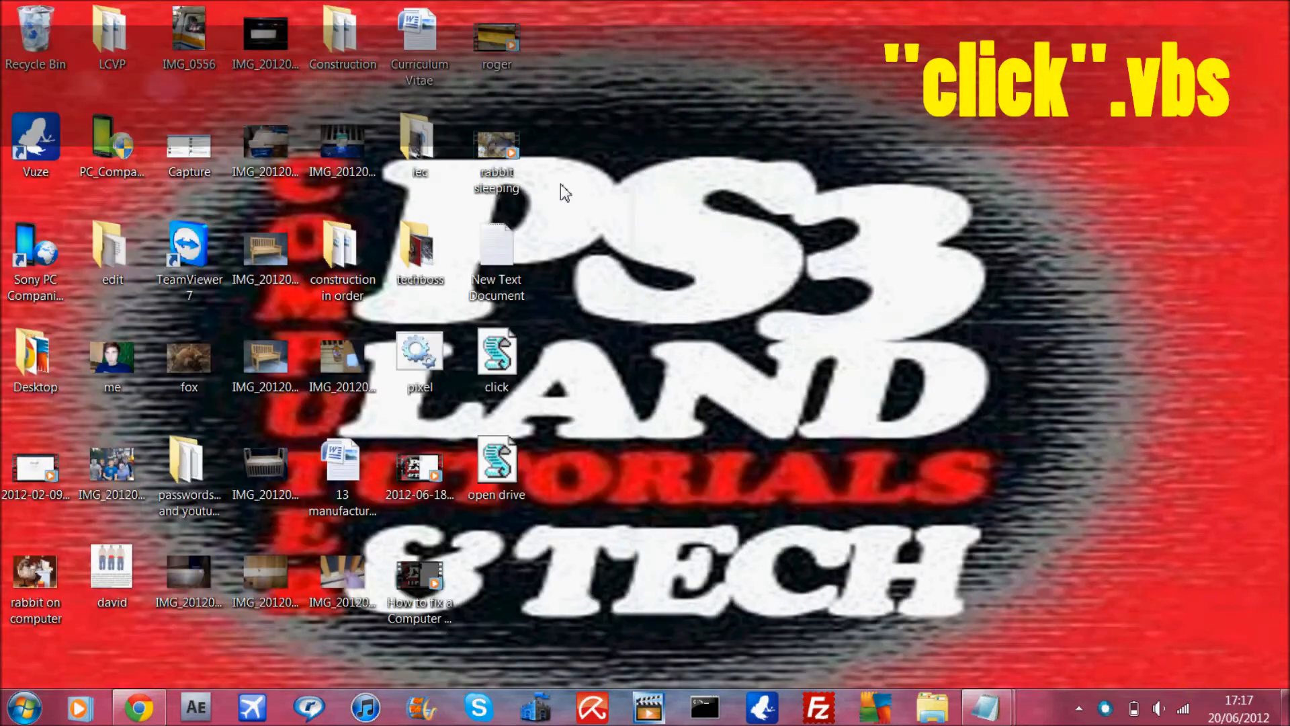
Run click.vbs from the desktop and acknowledge its echo messages through 'Friends'.
{"action": "left_click", "coordinate": [496, 362]}
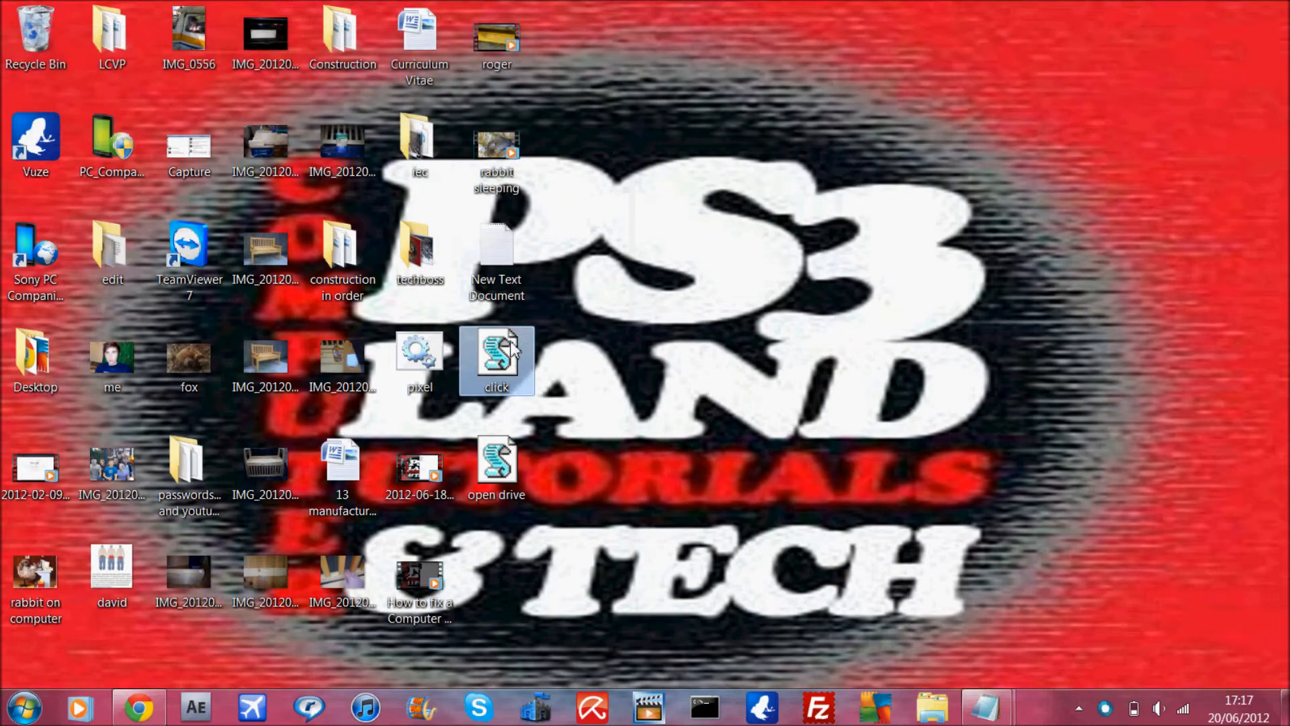
{"action": "double_click", "coordinate": [495, 360]}
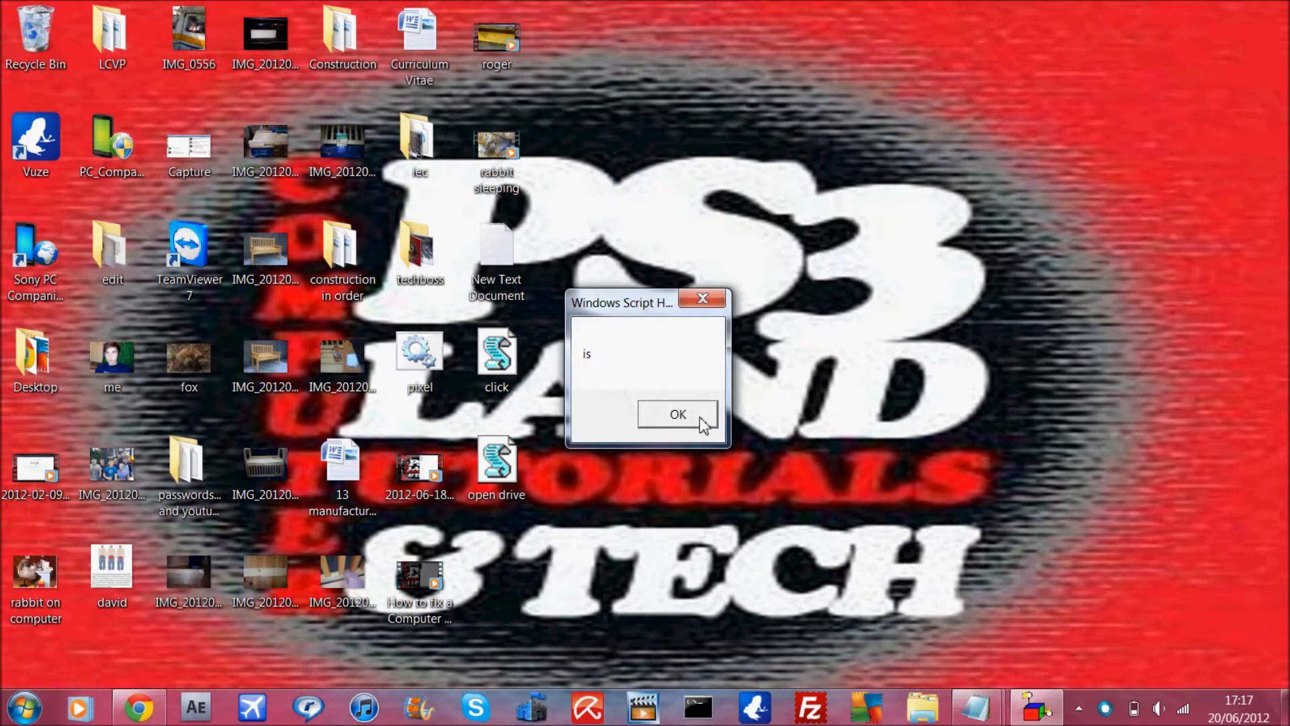
{"action": "left_click", "coordinate": [678, 413]}
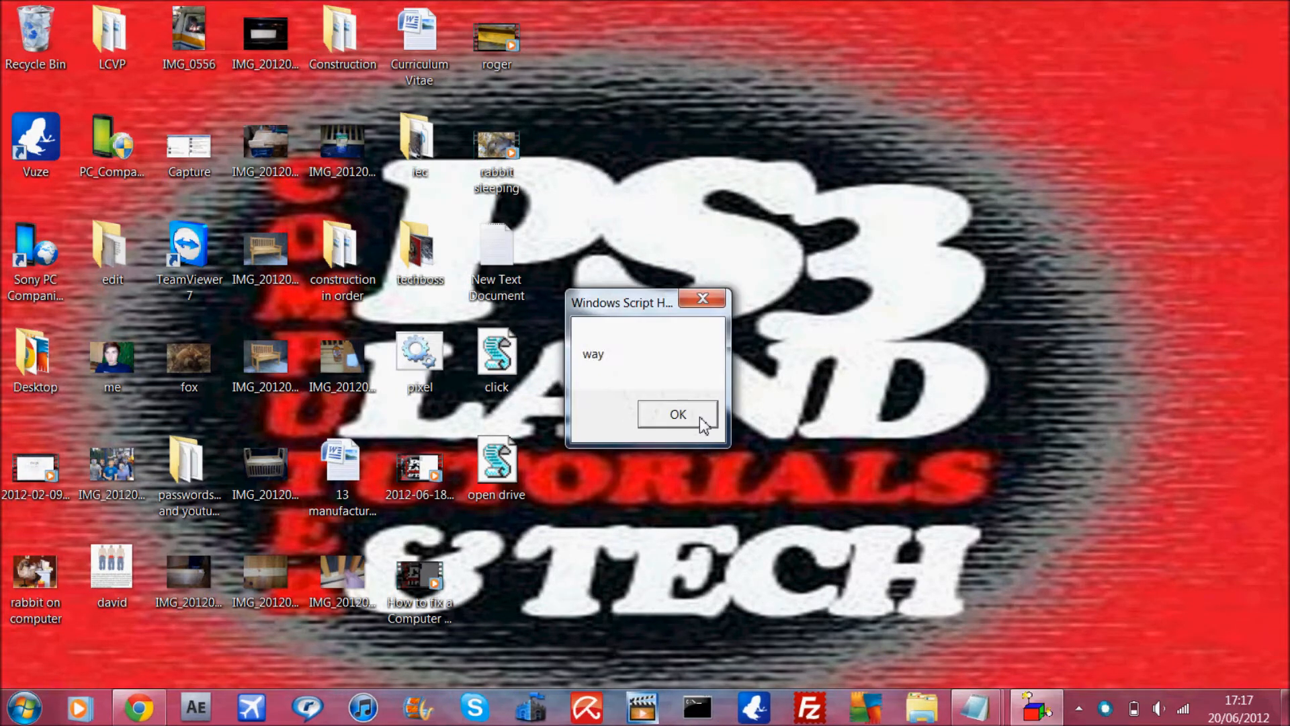
{"action": "left_click", "coordinate": [677, 414]}
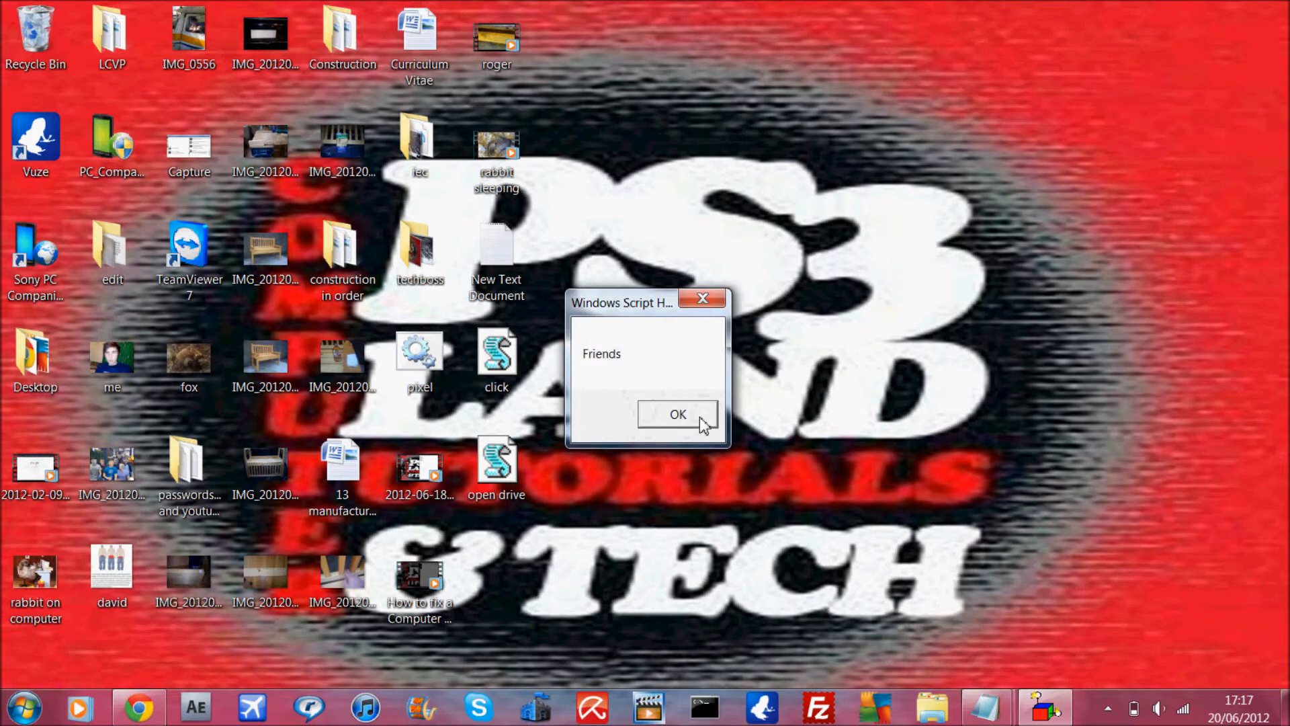
{"action": "left_click", "coordinate": [677, 413]}
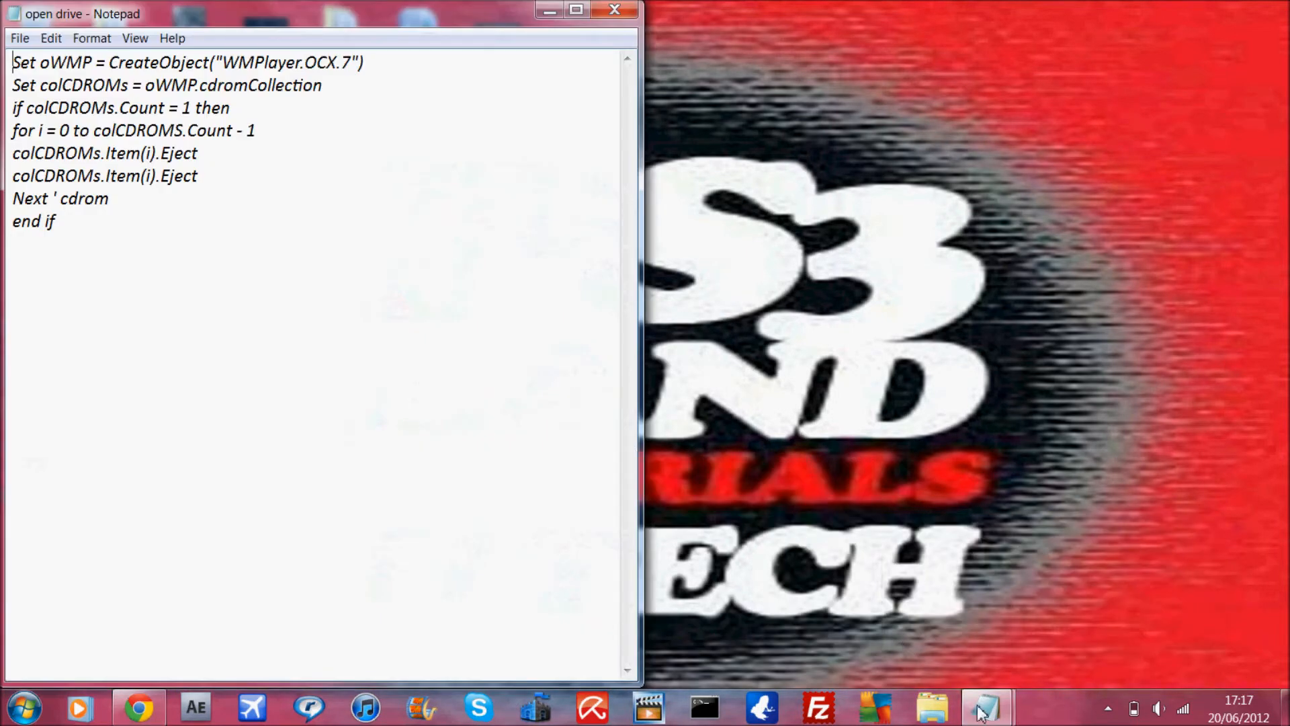
Show the click and open drive scripts side by side in Notepad.
{"action": "left_click", "coordinate": [985, 705]}
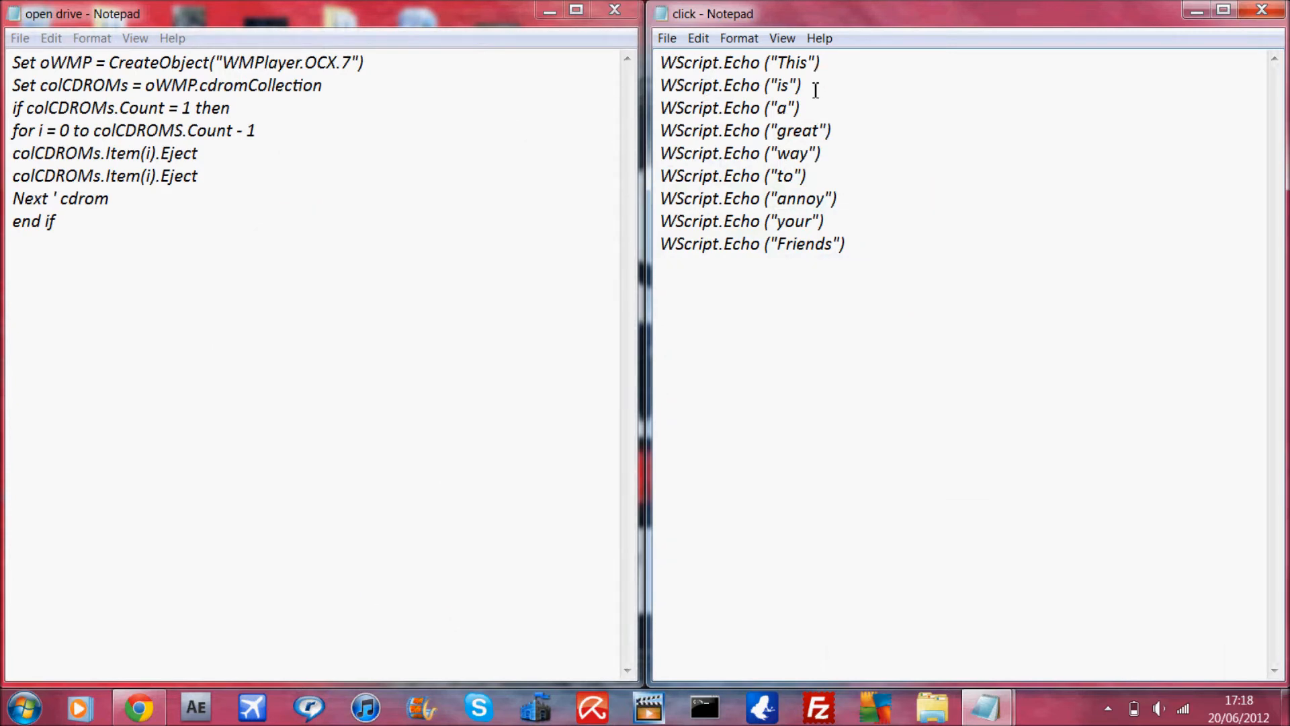
{"action": "mouse_move", "coordinate": [631, 244]}
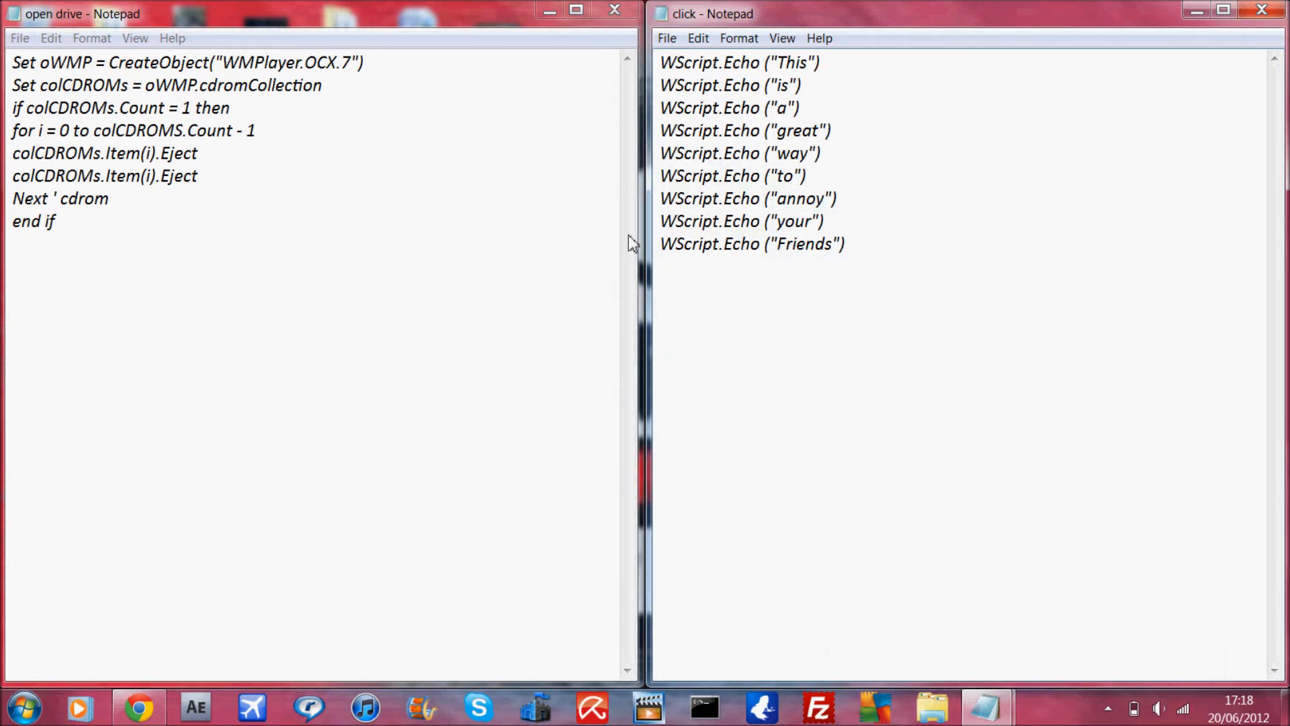
{"action": "mouse_move", "coordinate": [1195, 13]}
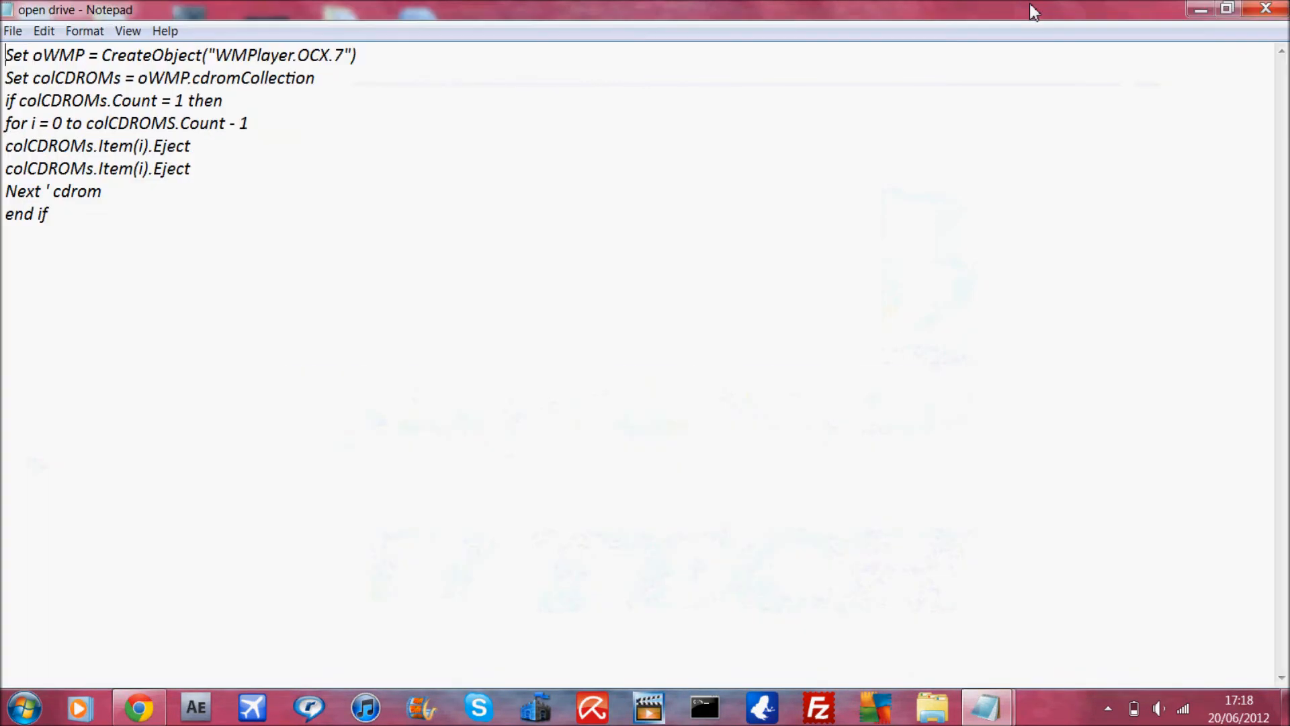
{"action": "mouse_move", "coordinate": [328, 173]}
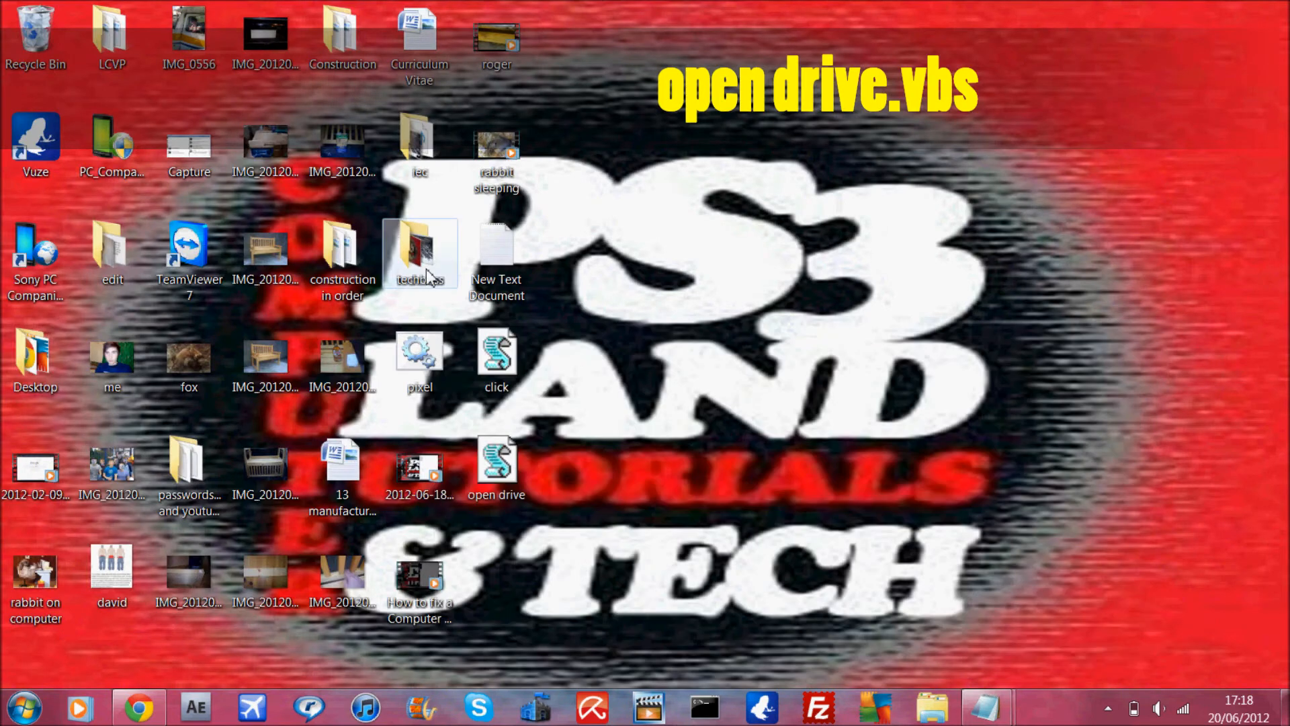
{"action": "left_click", "coordinate": [496, 465]}
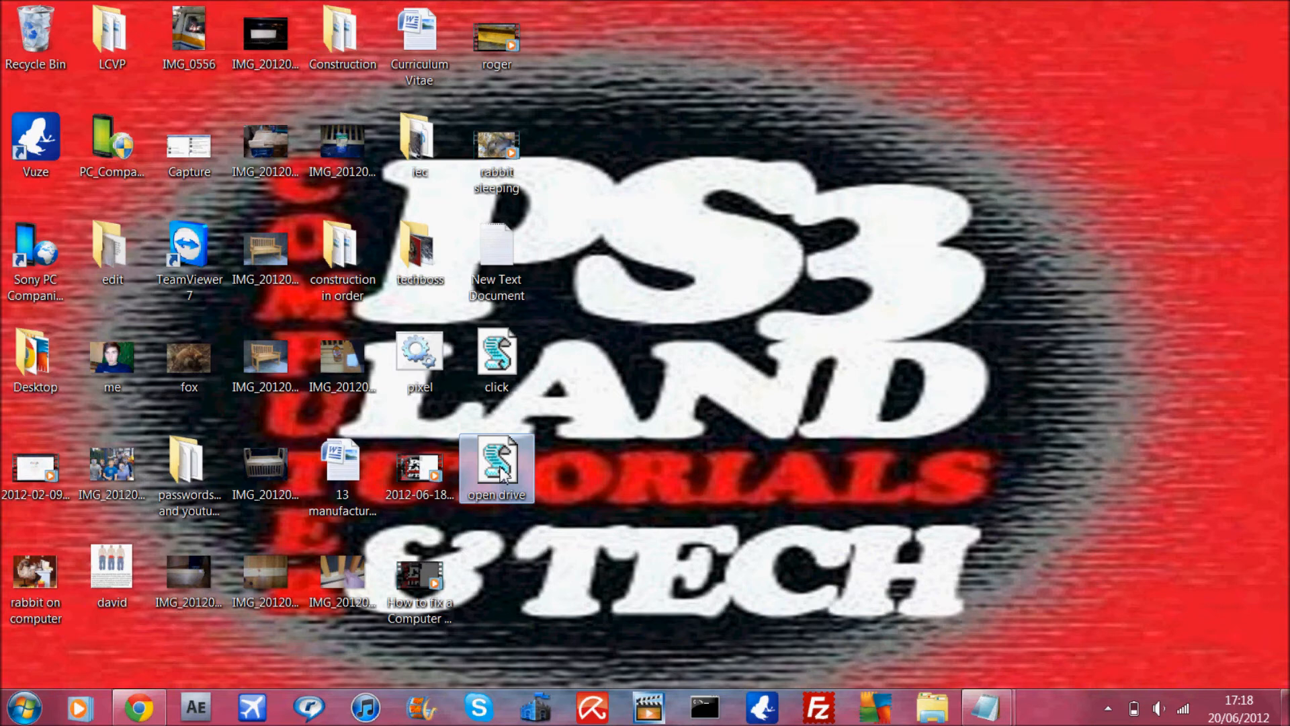
{"action": "mouse_move", "coordinate": [755, 414]}
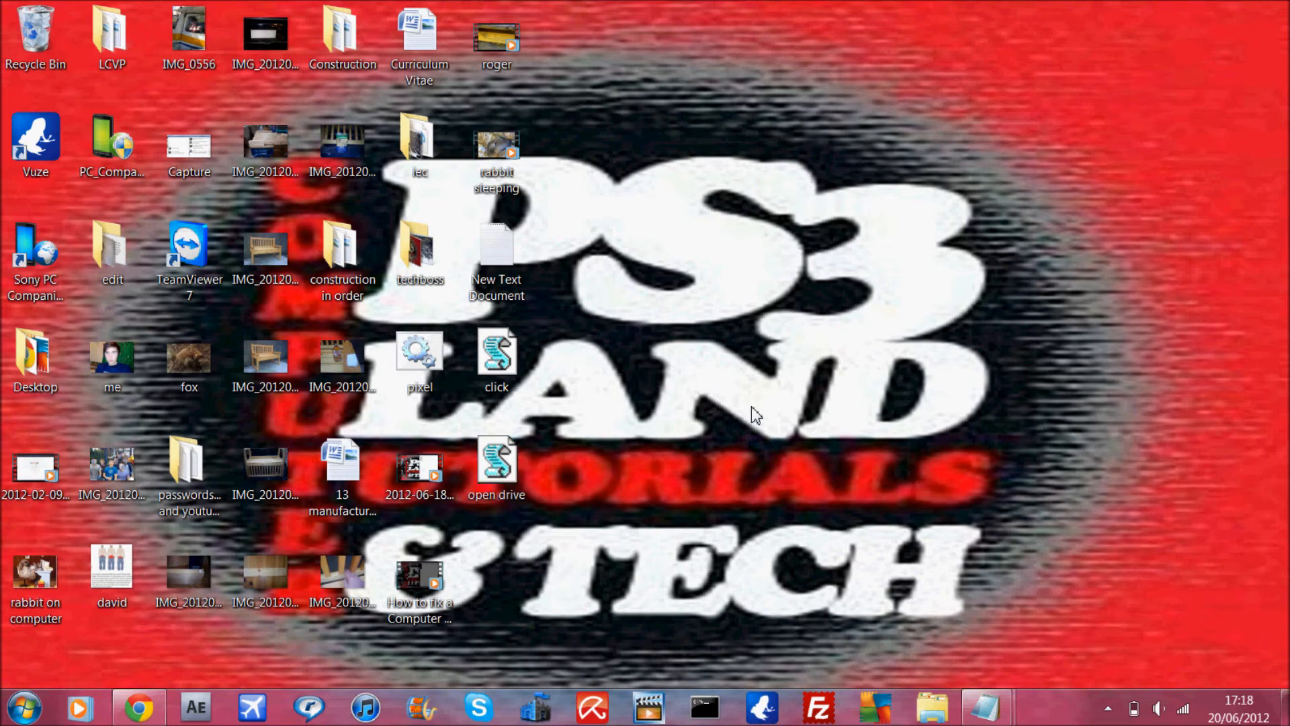
{"action": "mouse_move", "coordinate": [644, 483]}
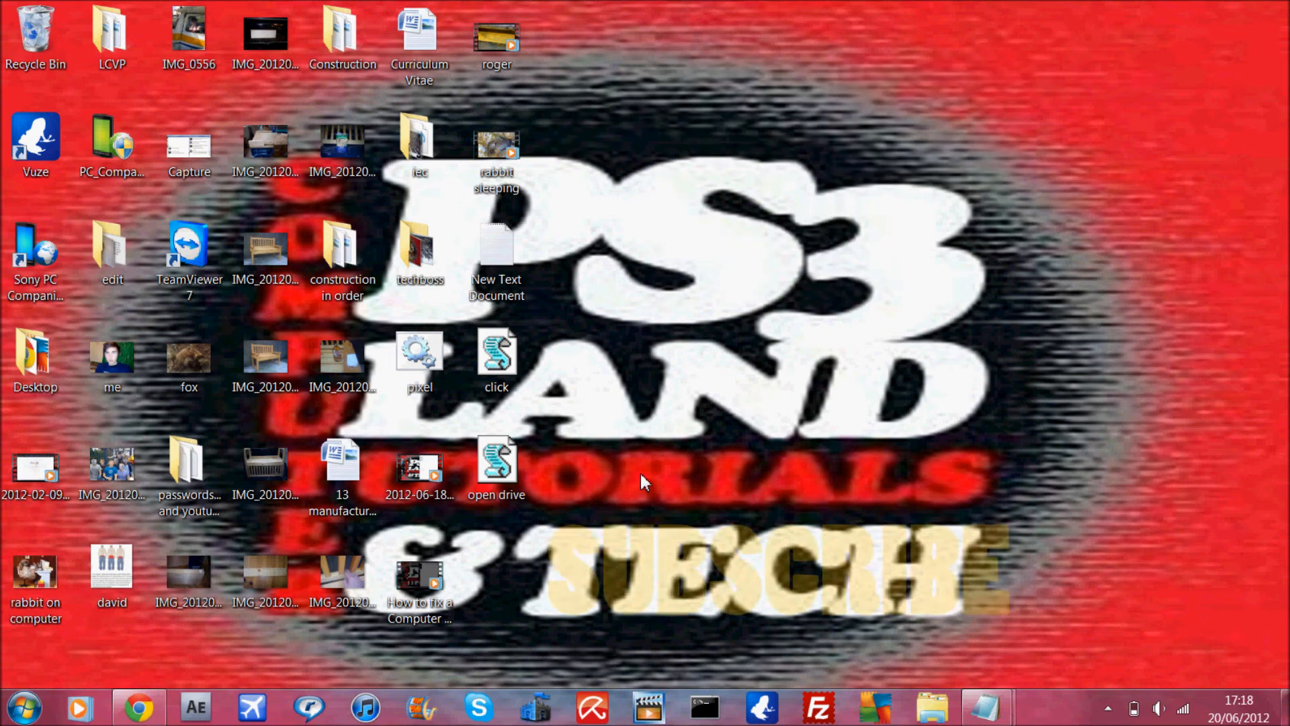
{"action": "mouse_move", "coordinate": [222, 691]}
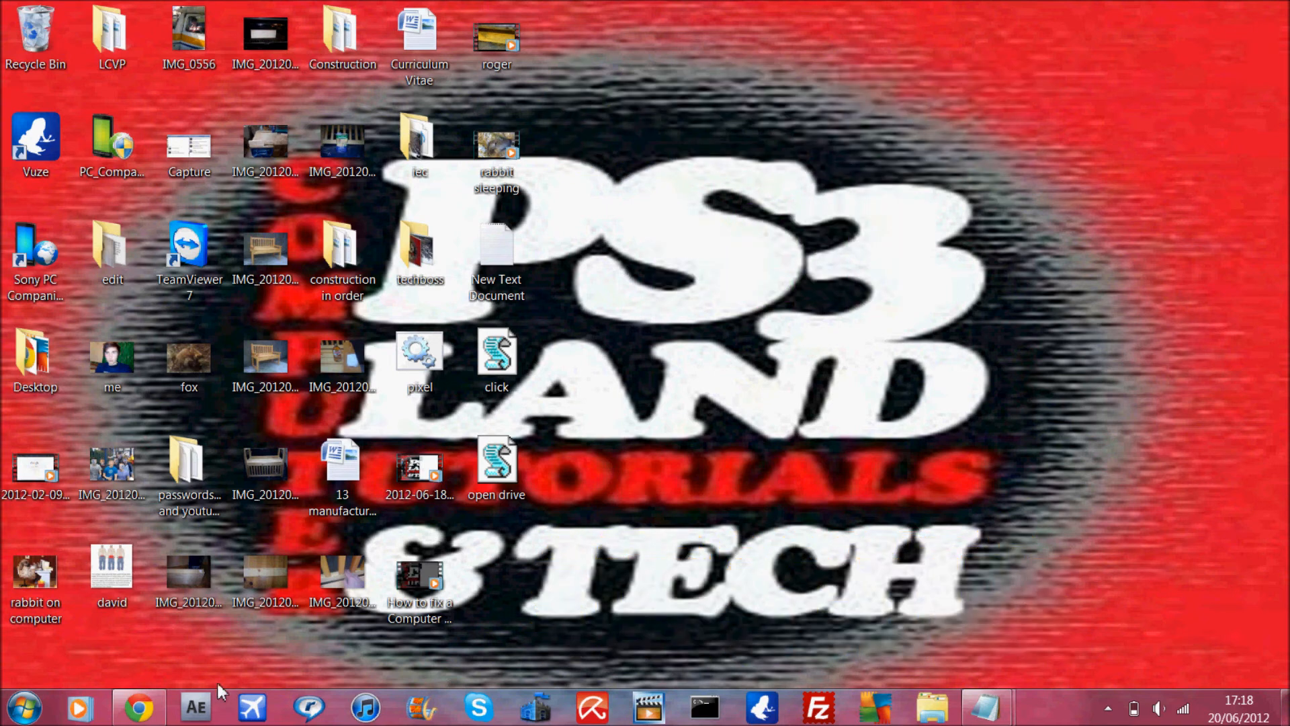